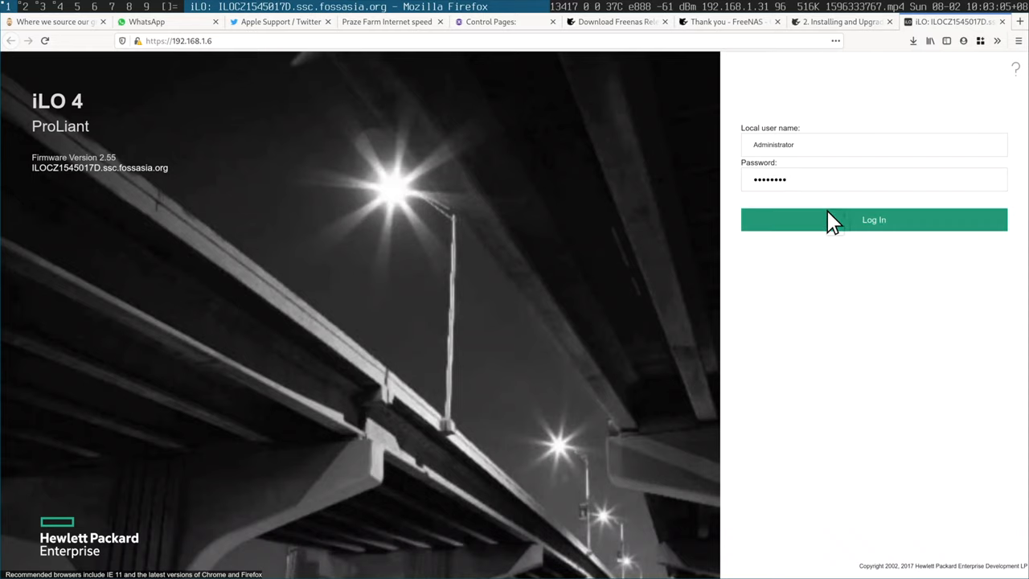
Step: Log in to iLO 4 with the local administrator credentials to reach the Information overview
{"action": "left_click", "coordinate": [873, 219]}
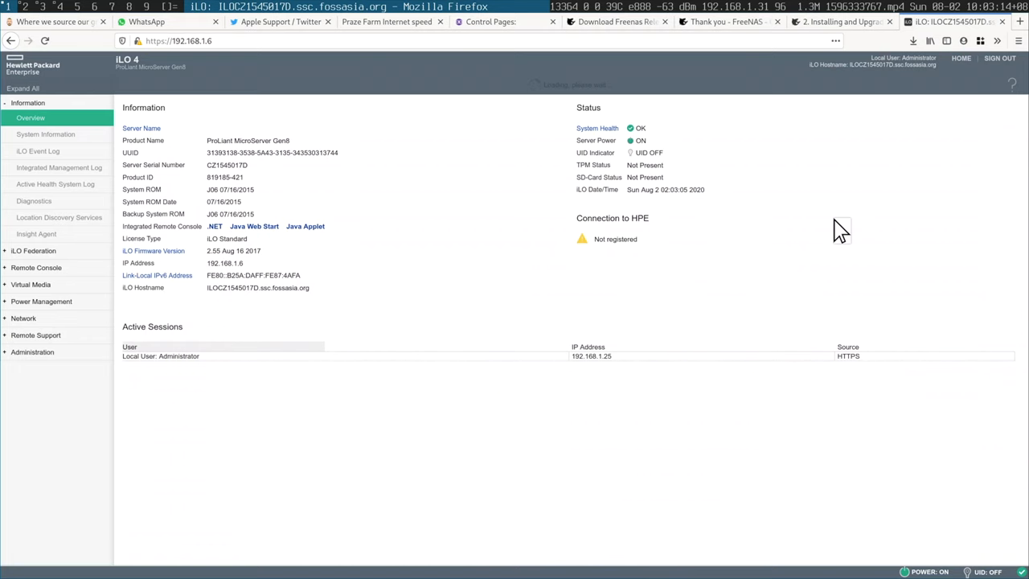
Step: Open Remote Console from the left navigation to show the .NET, Java and mobile launch options
{"action": "left_click", "coordinate": [36, 267]}
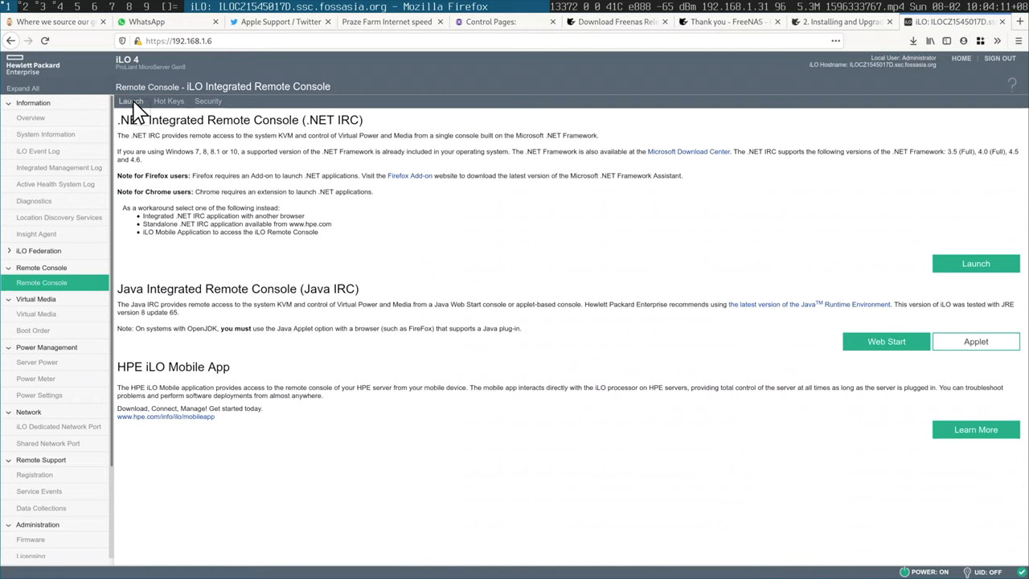
{"action": "mouse_move", "coordinate": [214, 205]}
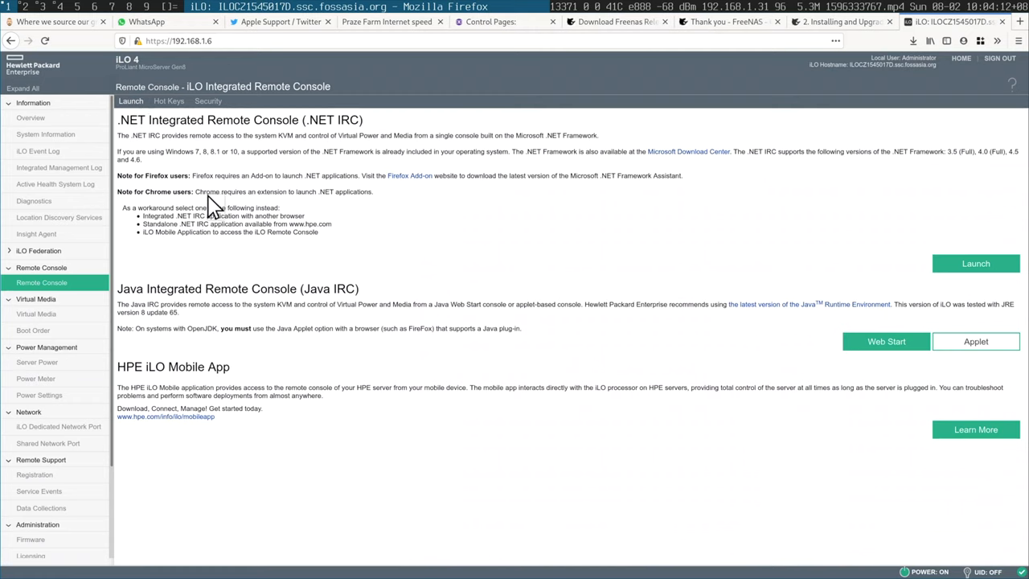